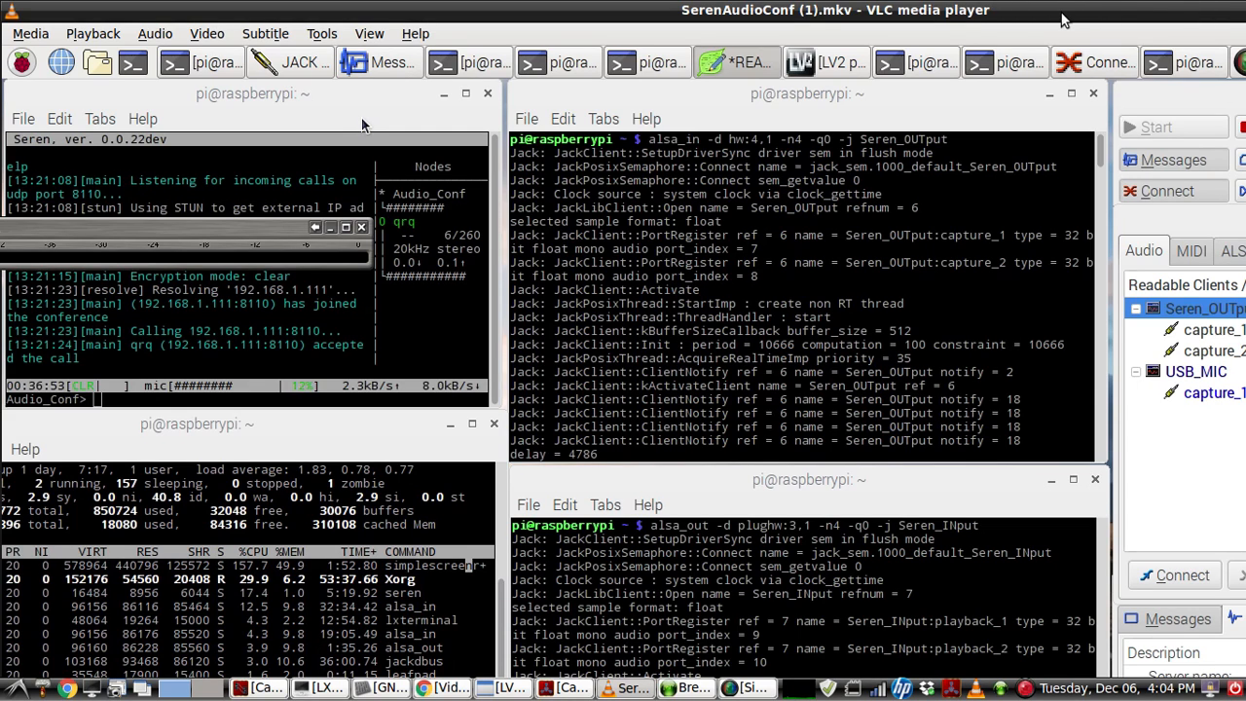
pyautogui.moveTo(1083, 14)
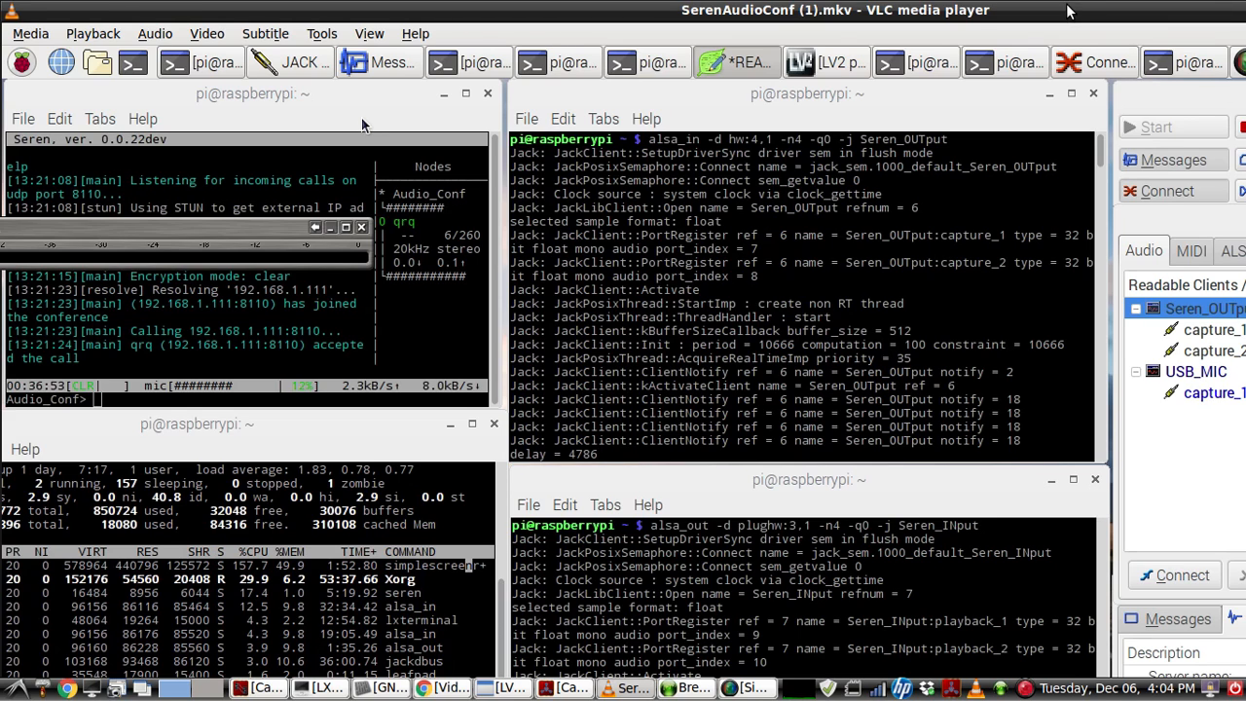
pyautogui.moveTo(1114, 17)
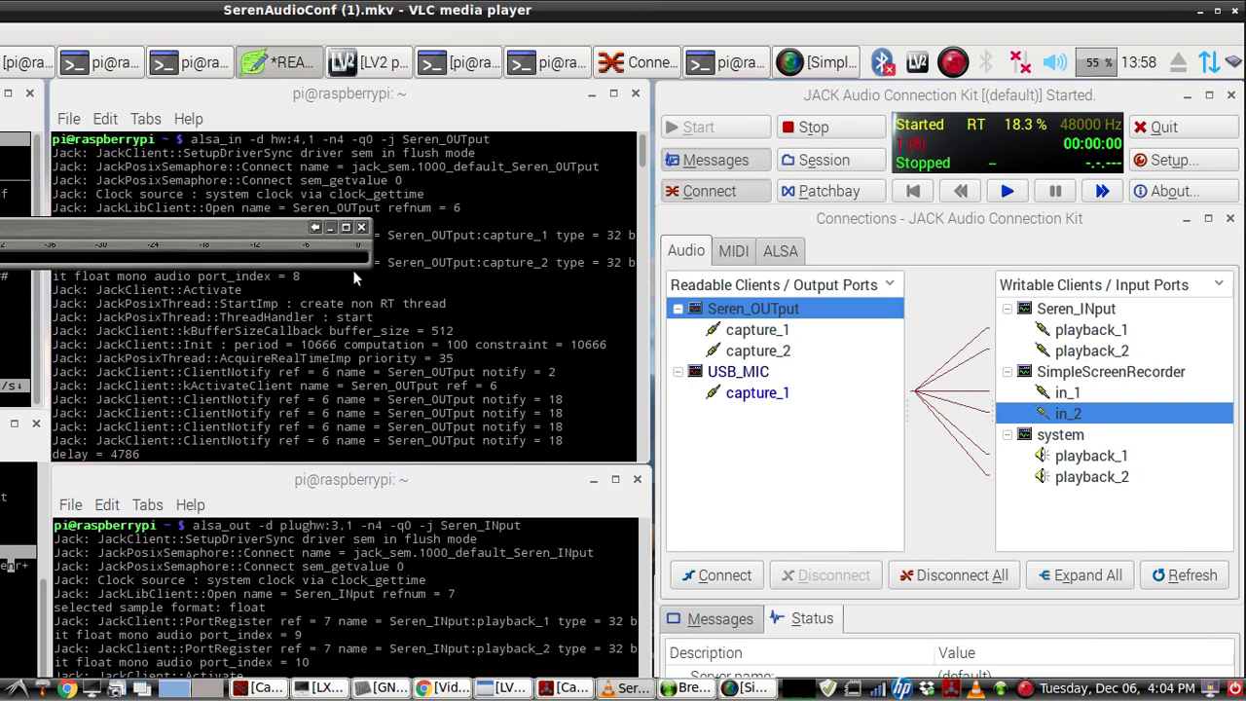
pyautogui.moveTo(333, 230)
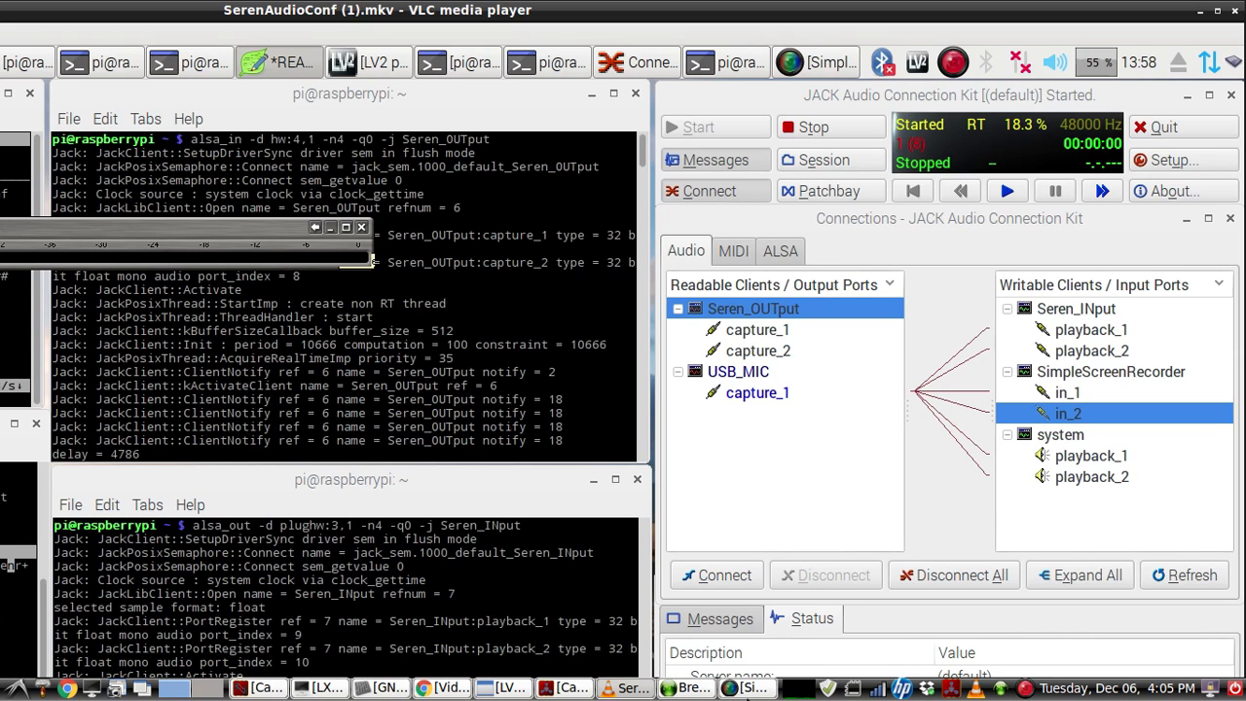
pyautogui.moveTo(730, 688)
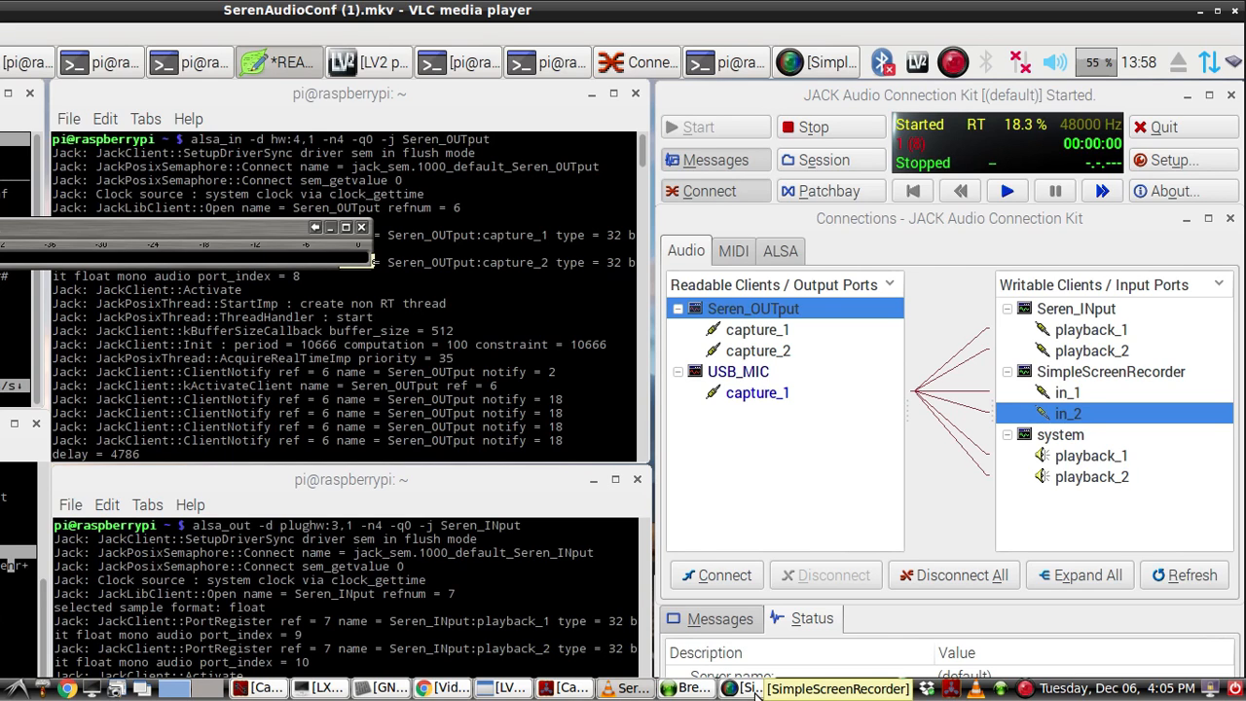
pyautogui.moveTo(1101, 507)
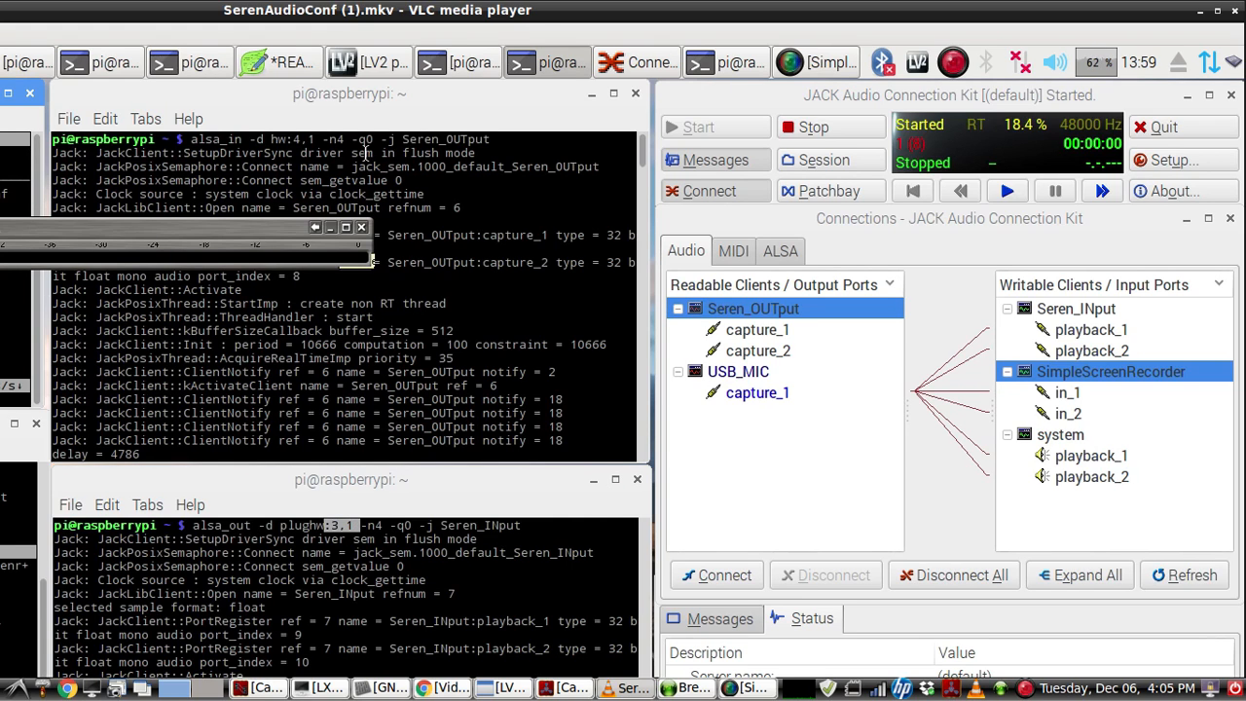
pyautogui.moveTo(879, 330)
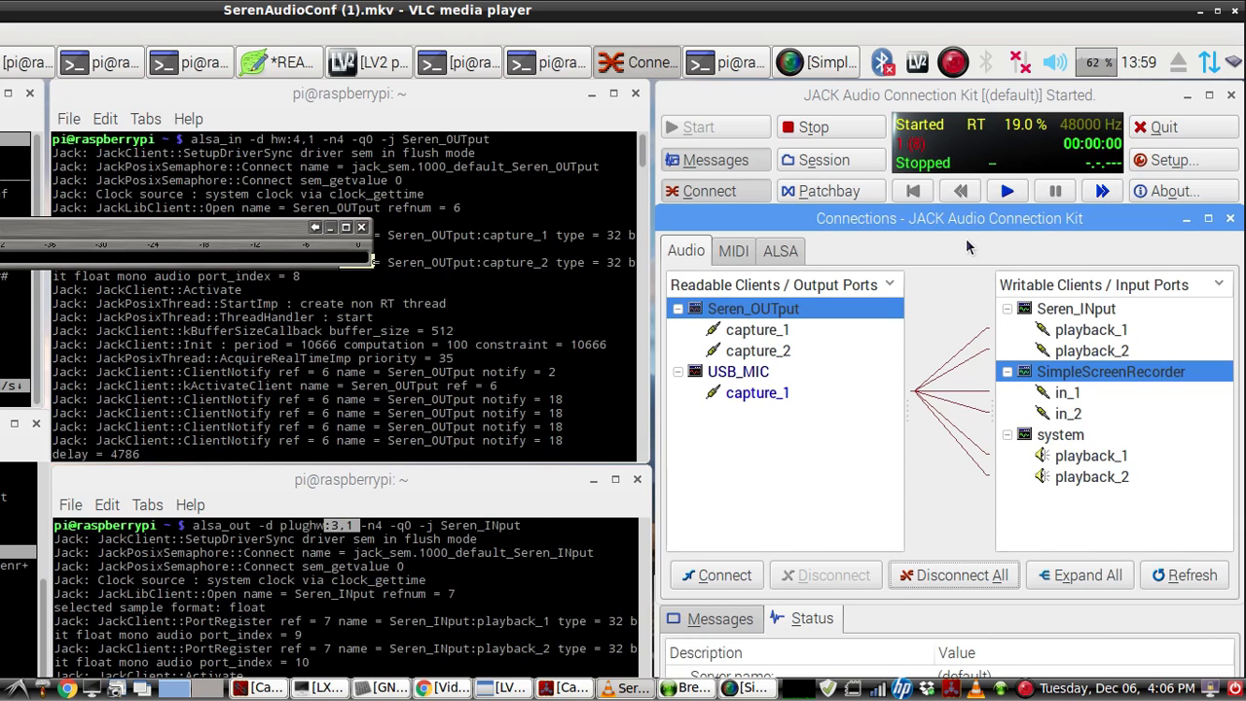
pyautogui.moveTo(934, 516)
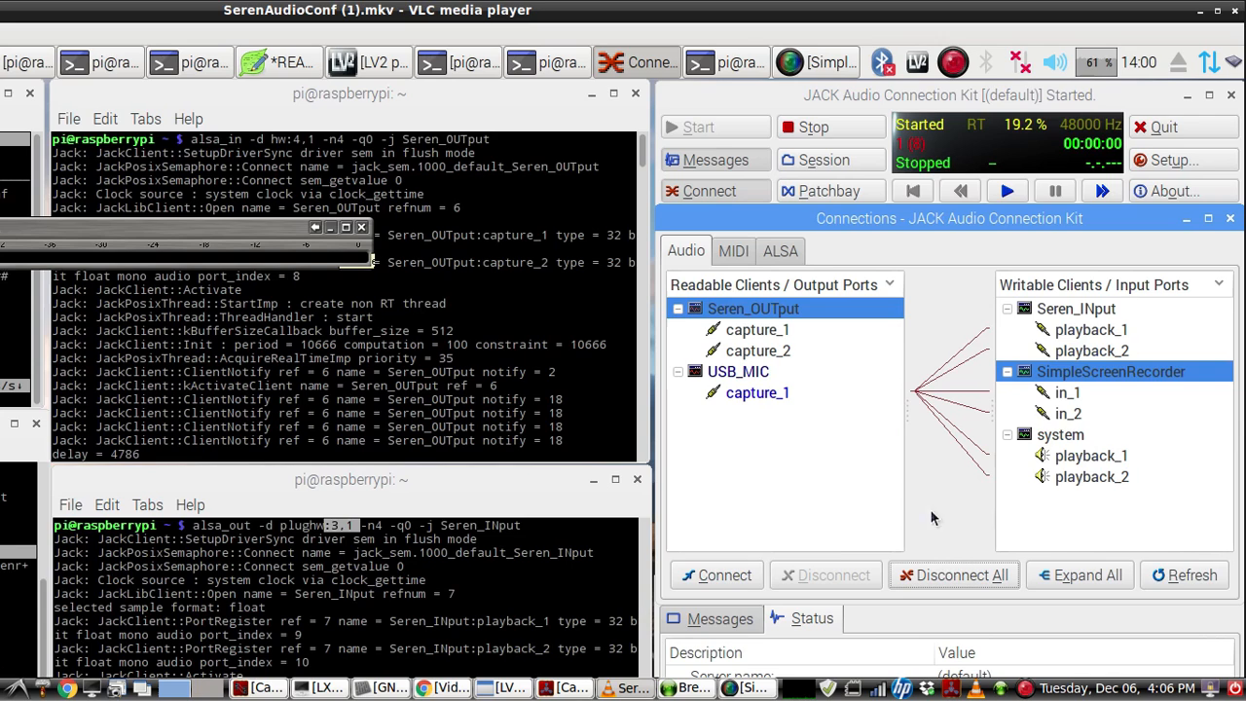
pyautogui.moveTo(858, 520)
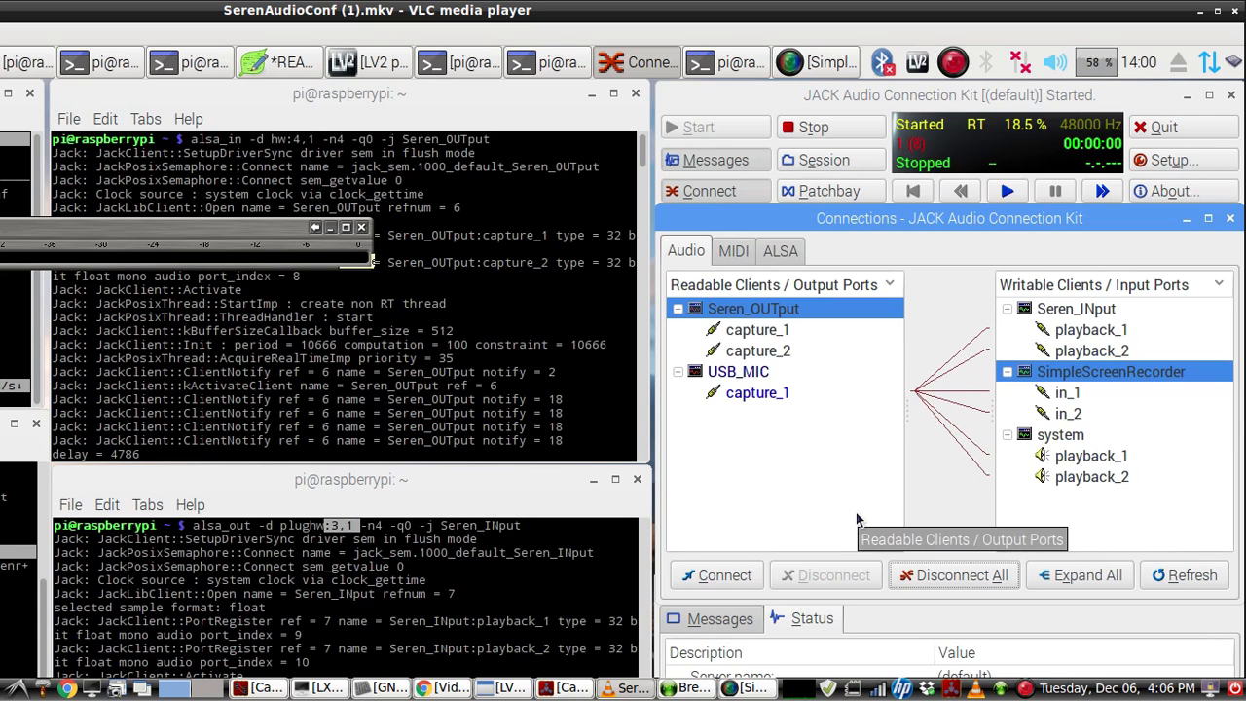